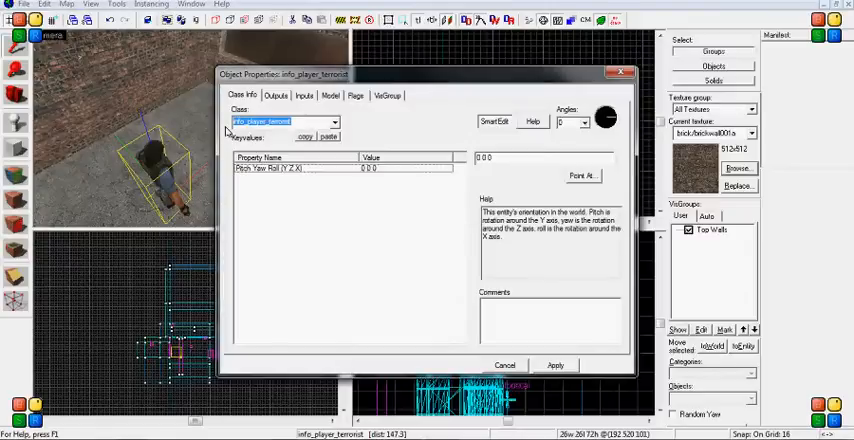
# Step: Change the entity class from info_player_terrorist to prop_door_rotating and apply it
pyautogui.click(336, 122)
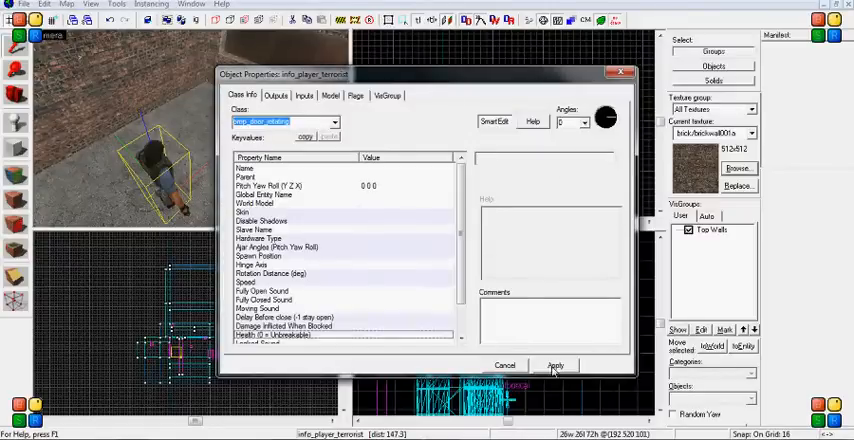
pyautogui.click(556, 364)
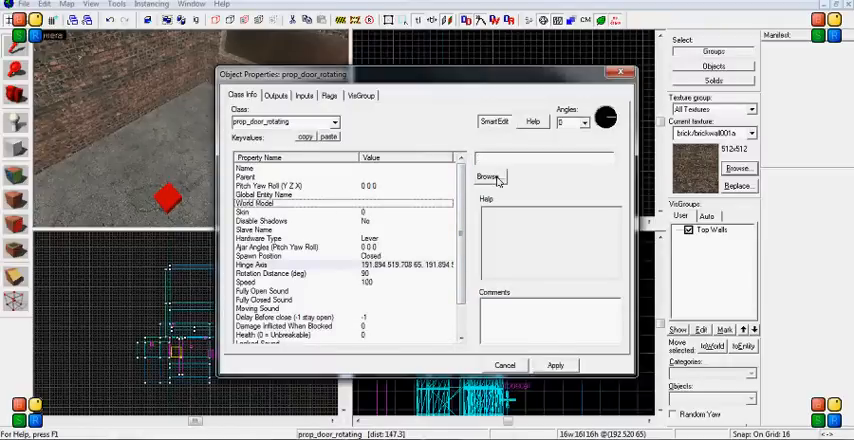
# Step: Assign props_c17/door01_left.mdl as the world model with an alternate skin and confirm
pyautogui.click(488, 176)
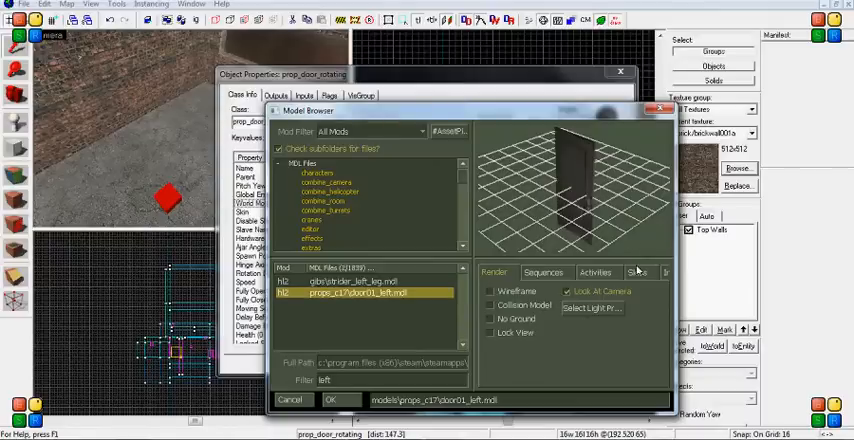
pyautogui.click(636, 272)
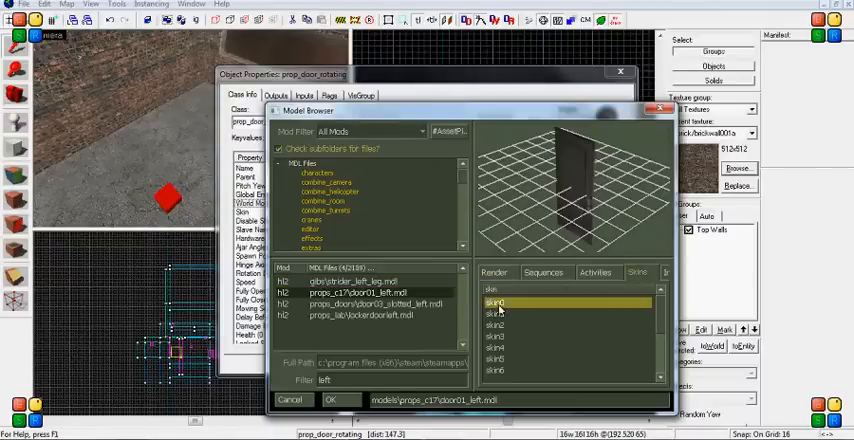
pyautogui.click(496, 324)
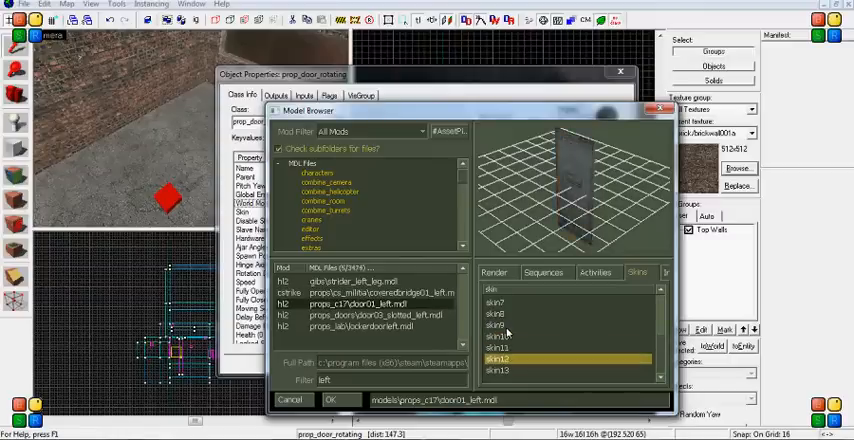
pyautogui.click(496, 336)
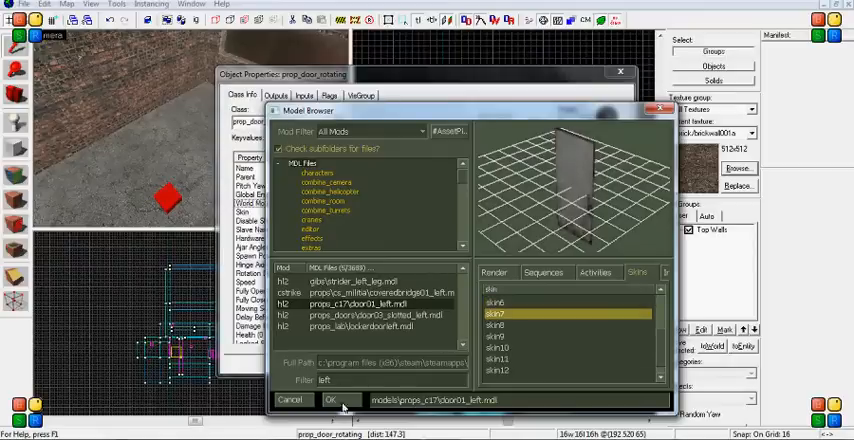
pyautogui.click(328, 400)
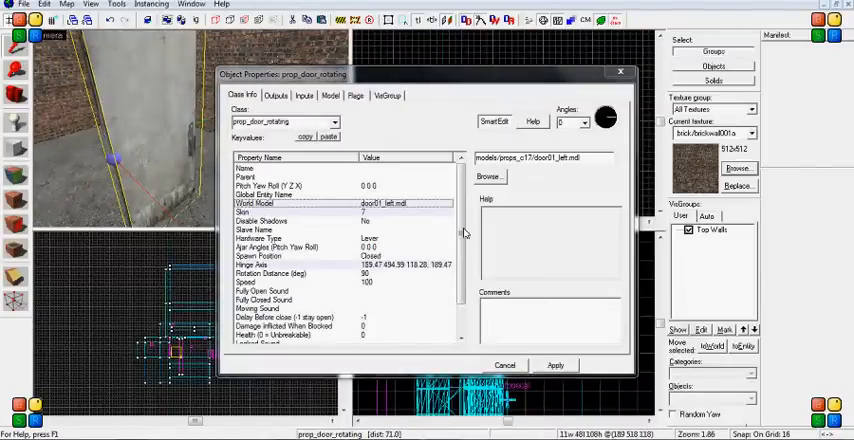
# Step: Review the door's spawn flags, then return to keyvalues and list the Hardware Type options
pyautogui.scroll(-3)
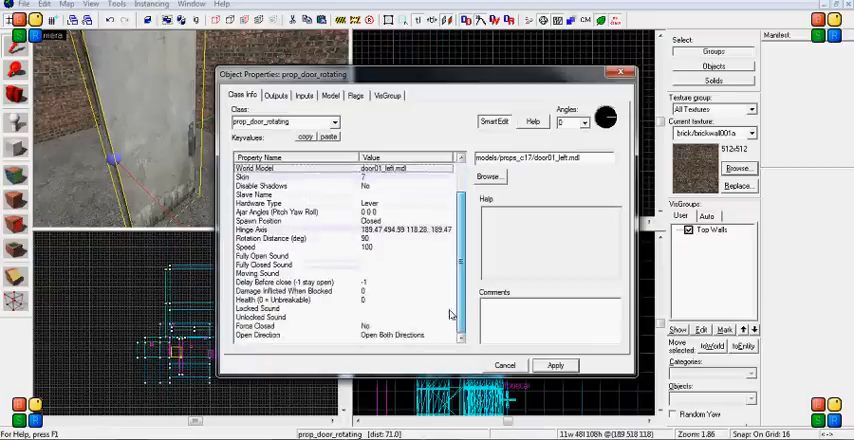
pyautogui.click(356, 96)
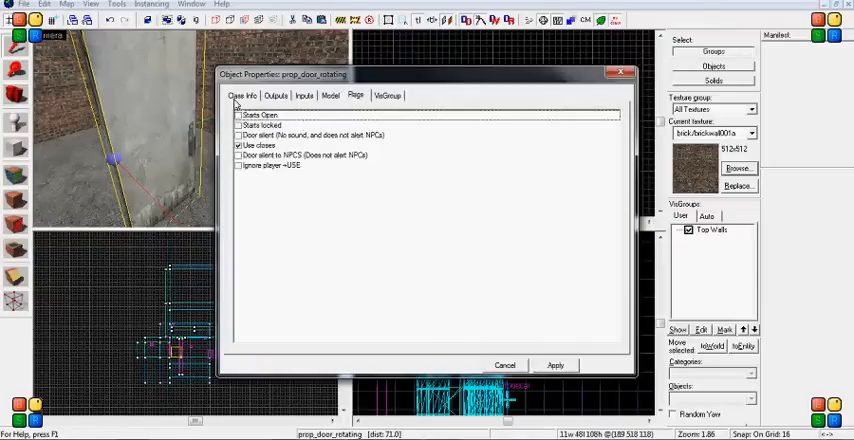
pyautogui.click(242, 96)
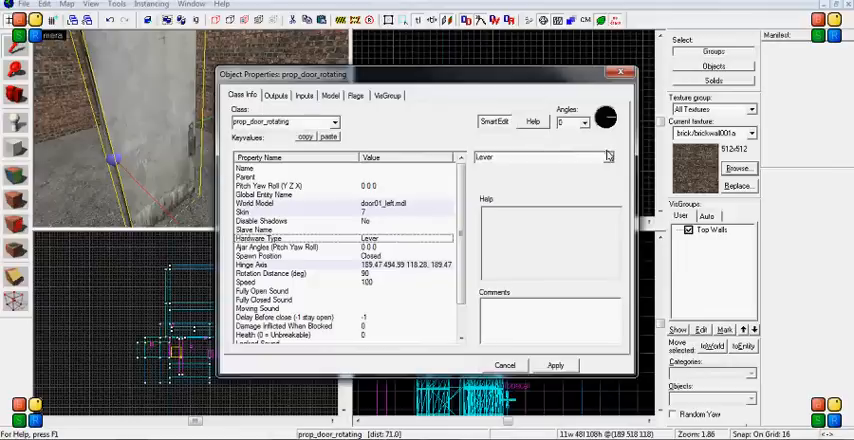
pyautogui.click(608, 156)
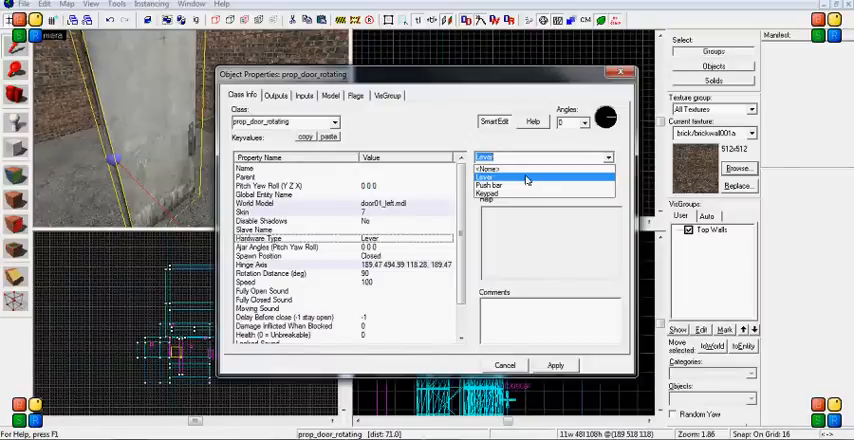
pyautogui.moveTo(516, 188)
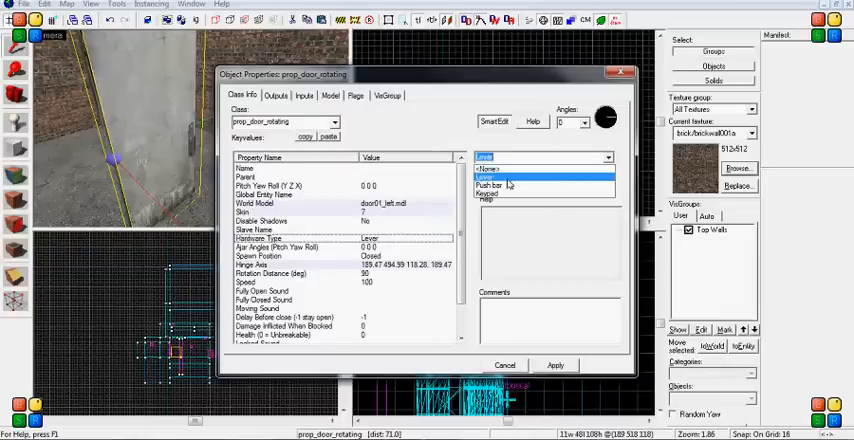
# Step: Keep Lever as the hardware type, recheck the flags and apply the door properties
pyautogui.click(490, 184)
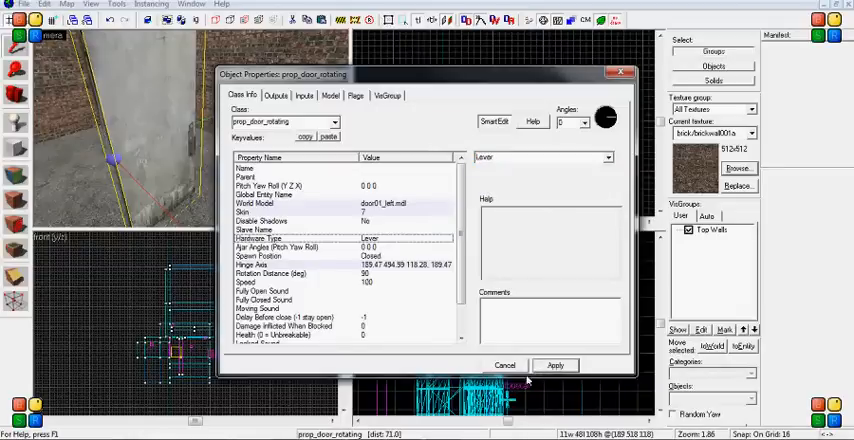
pyautogui.click(356, 96)
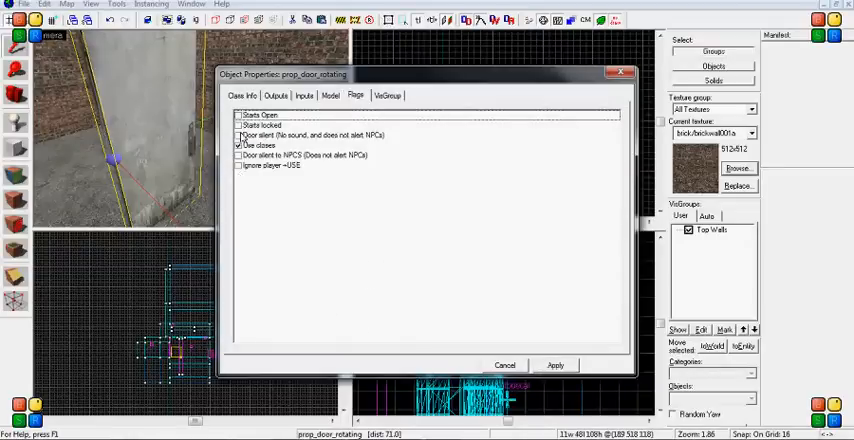
pyautogui.click(258, 146)
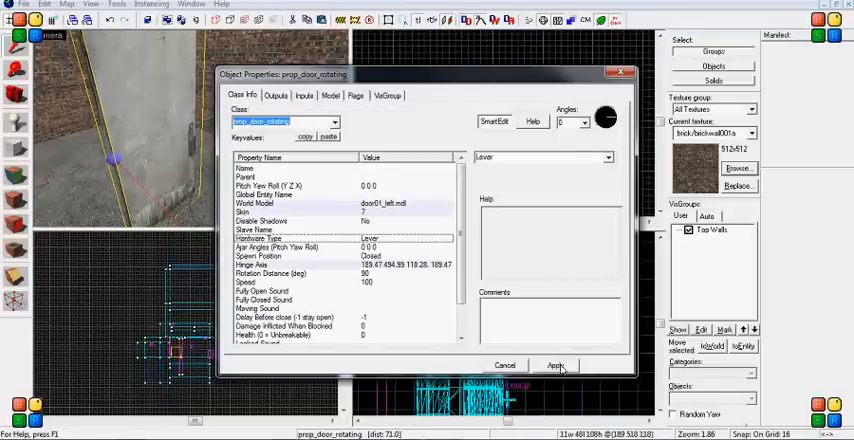
pyautogui.click(556, 364)
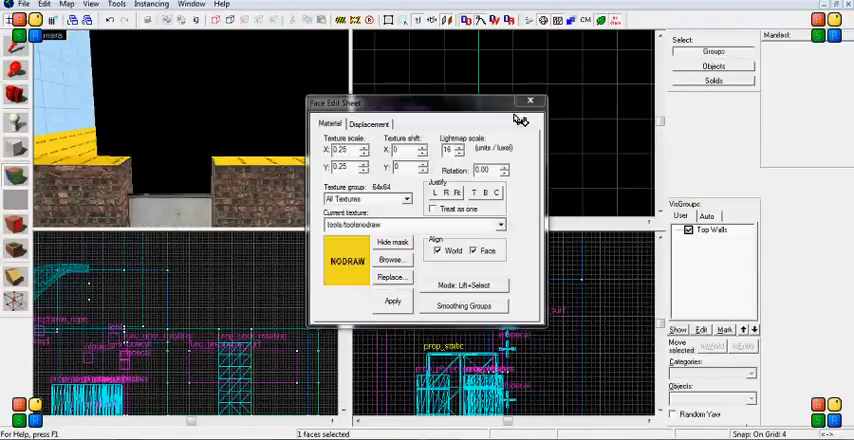
# Step: Apply the brick wall texture to the brush faces and close the Face Edit Sheet
pyautogui.click(530, 100)
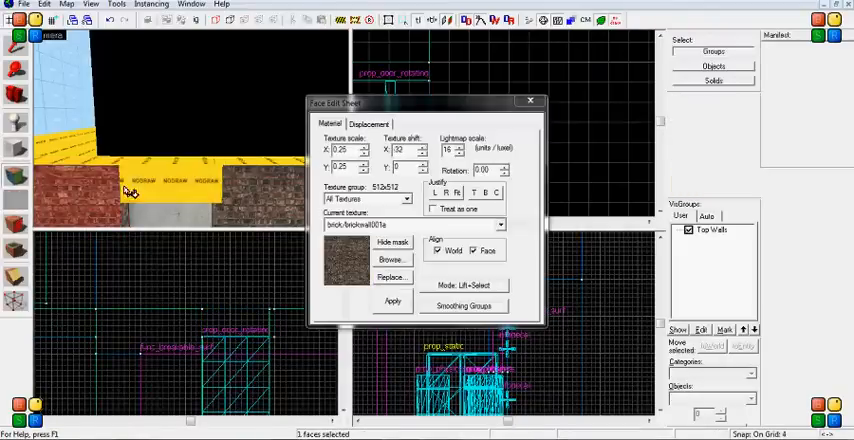
pyautogui.click(530, 100)
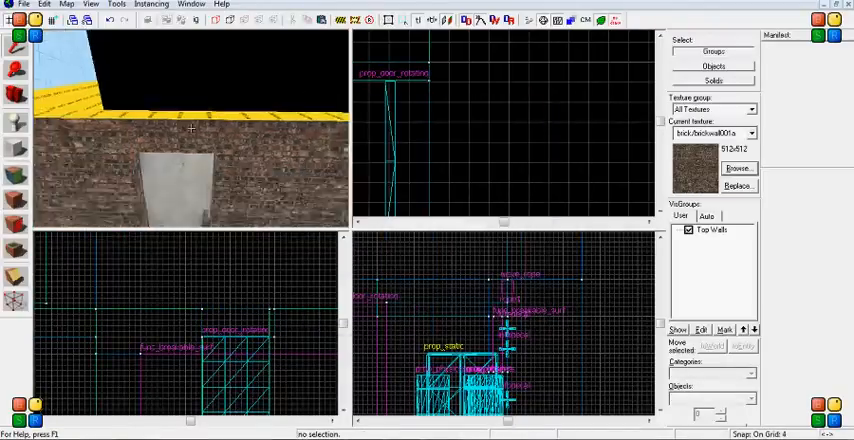